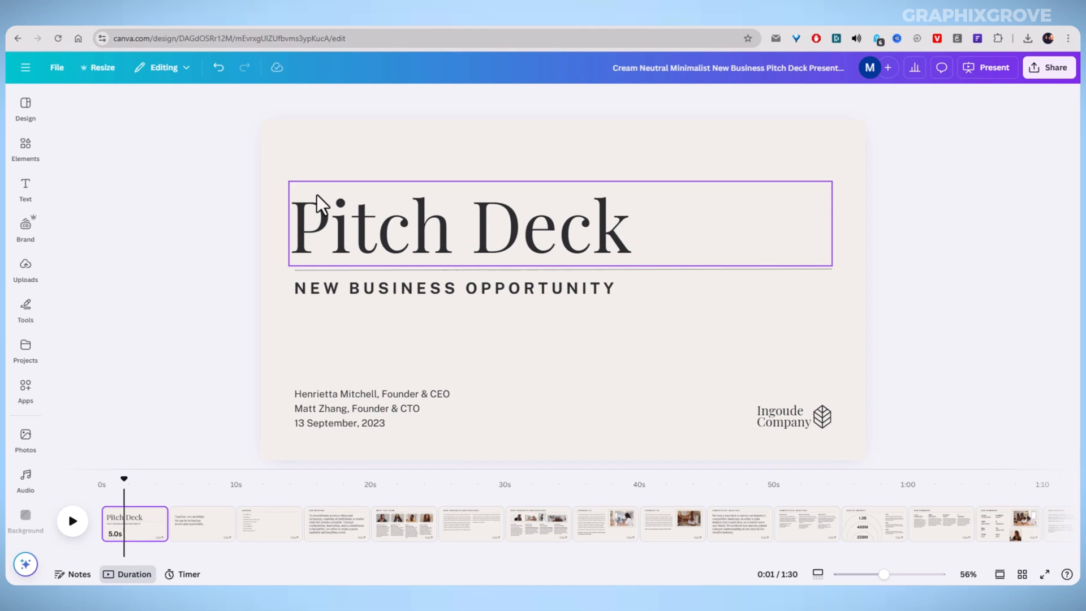
Switch the slide strip to numbered page thumbnails and select the title slide
{"action": "left_click", "coordinate": [224, 229]}
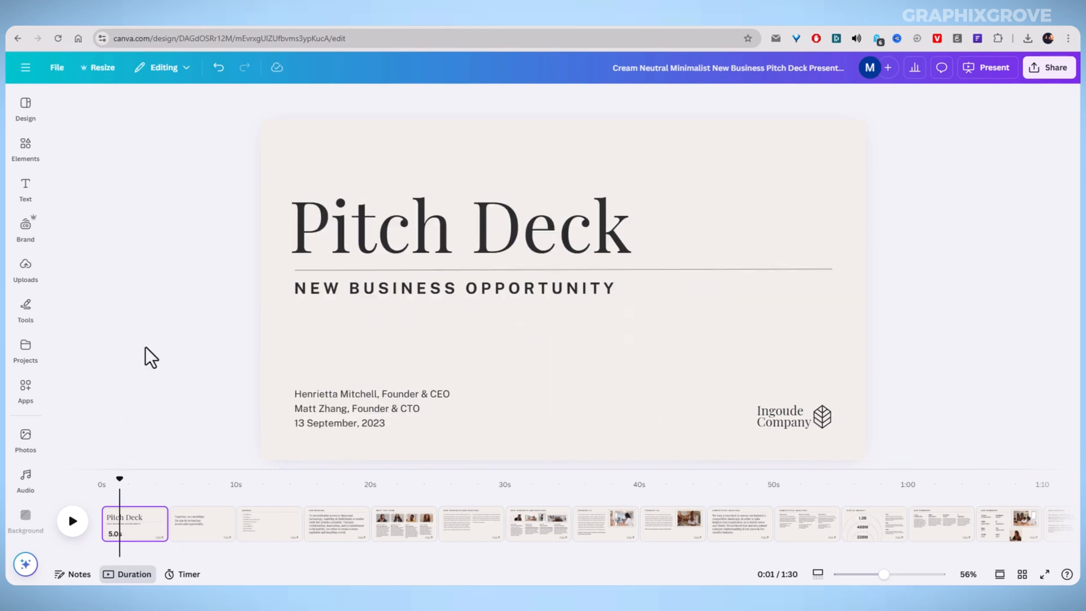
{"action": "mouse_move", "coordinate": [218, 273]}
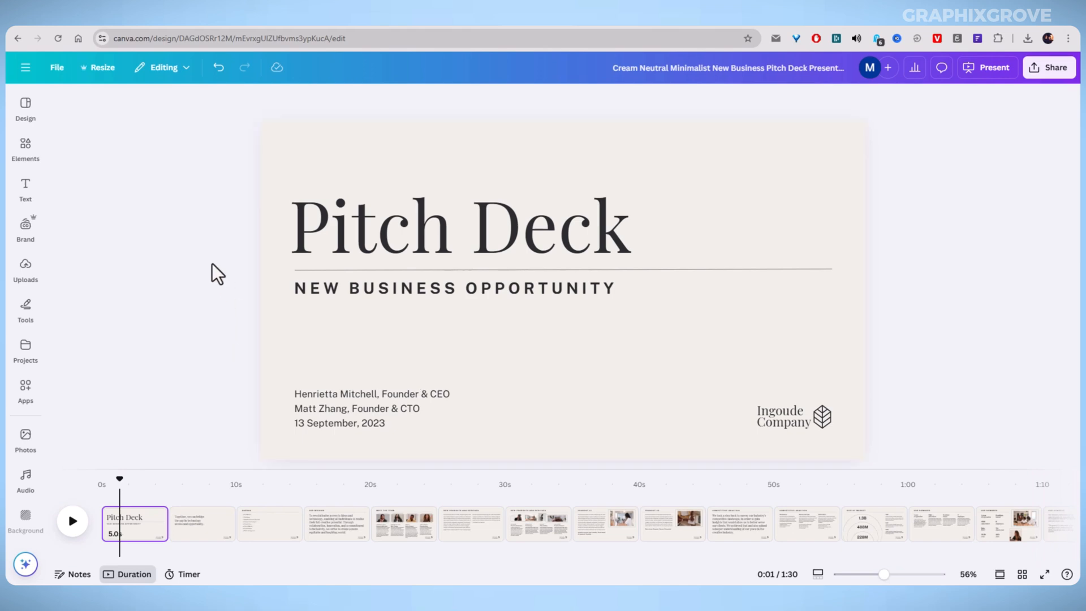
{"action": "mouse_move", "coordinate": [339, 545]}
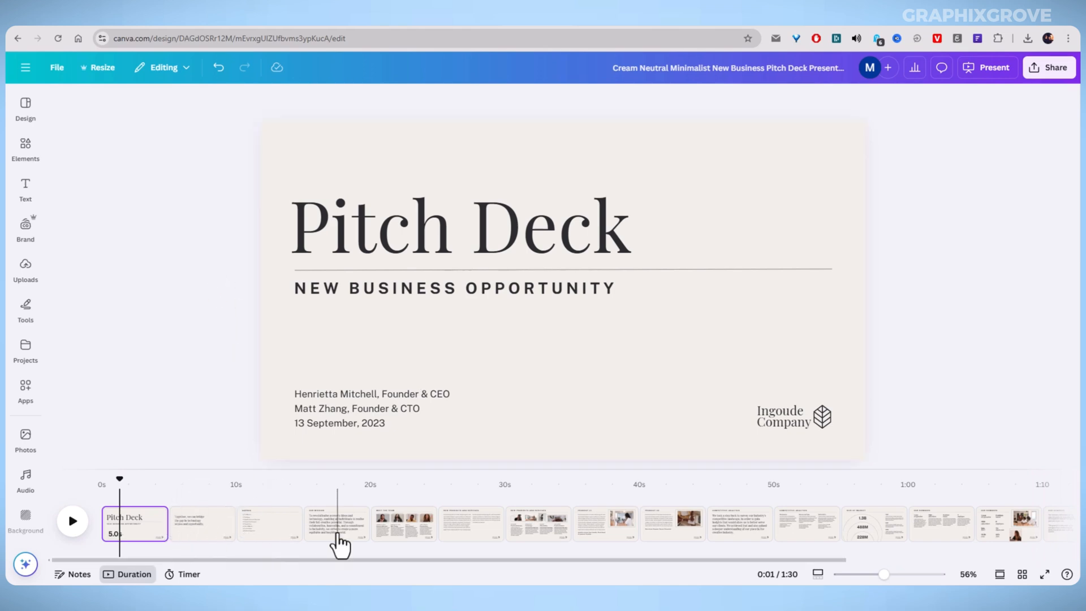
{"action": "mouse_move", "coordinate": [143, 388]}
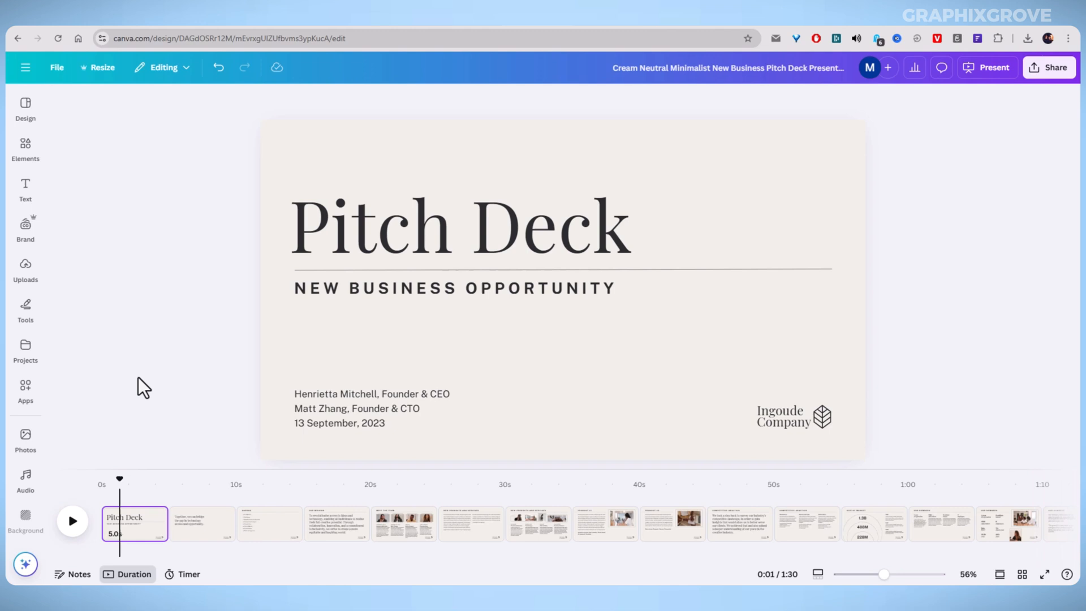
{"action": "mouse_move", "coordinate": [121, 578]}
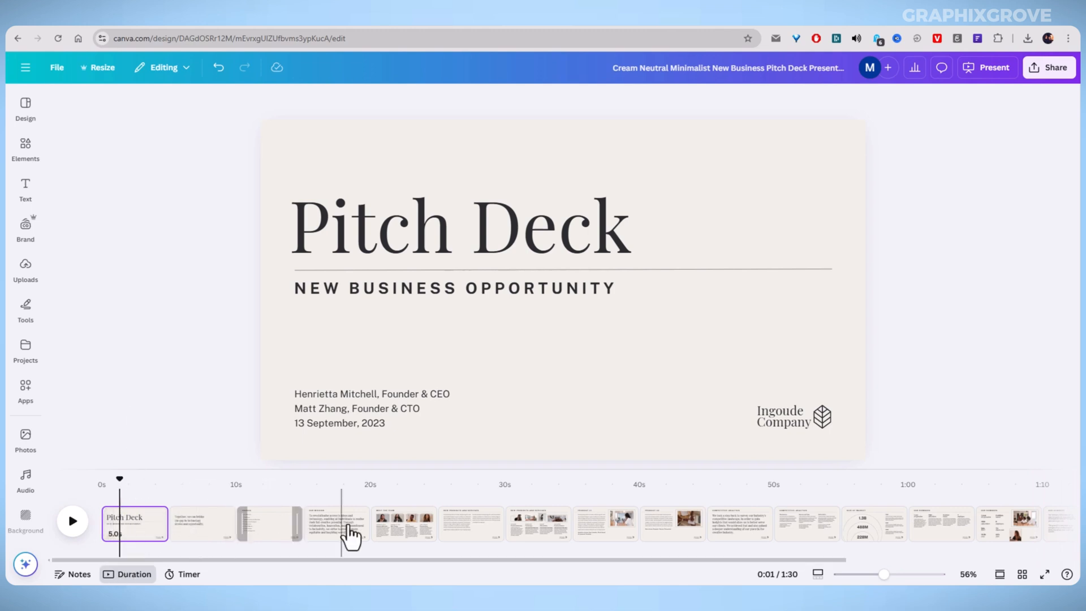
{"action": "mouse_move", "coordinate": [131, 541]}
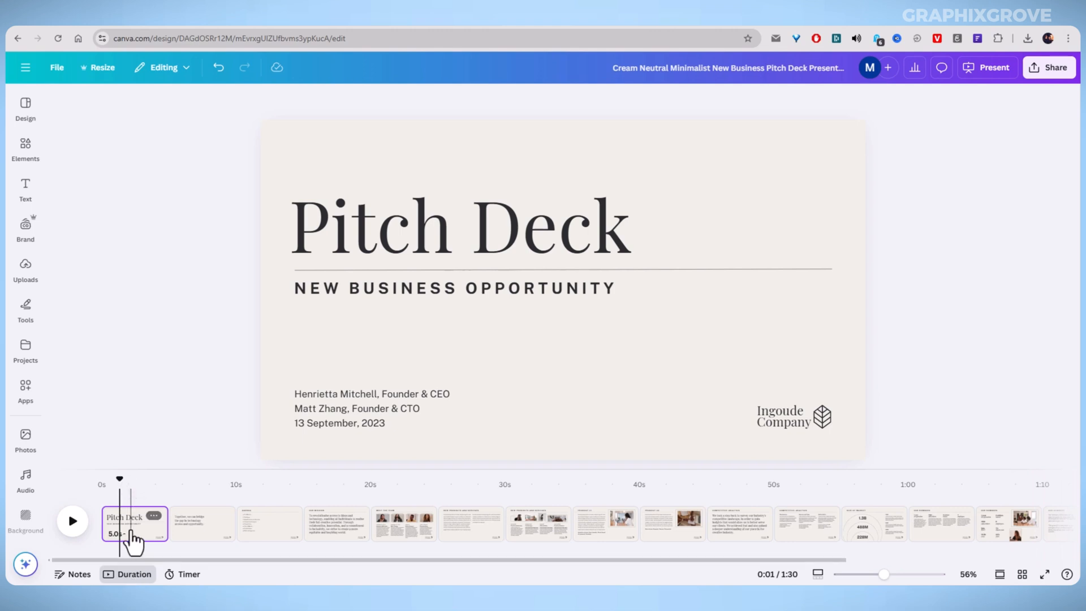
{"action": "left_click", "coordinate": [133, 523]}
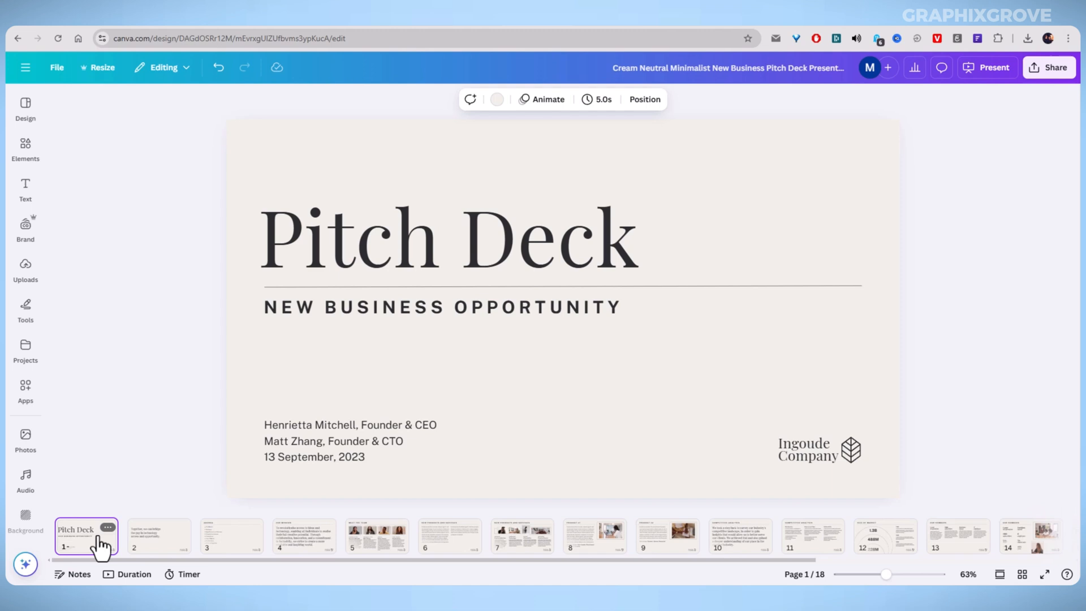
{"action": "left_click", "coordinate": [360, 374]}
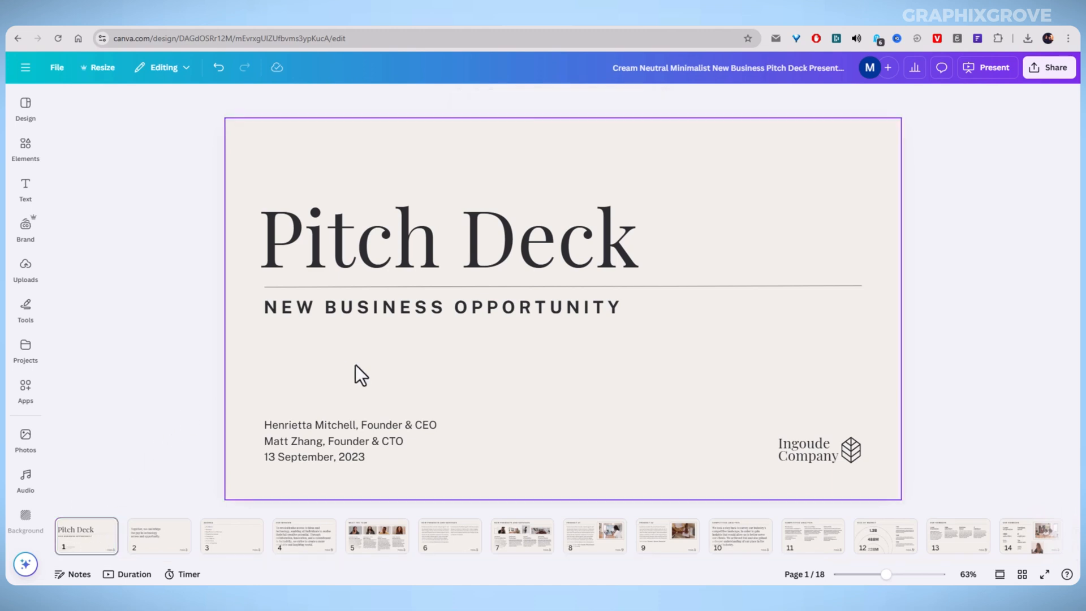
Set a 6.0s slide timing and apply it to all 18 pages
{"action": "left_click", "coordinate": [585, 100]}
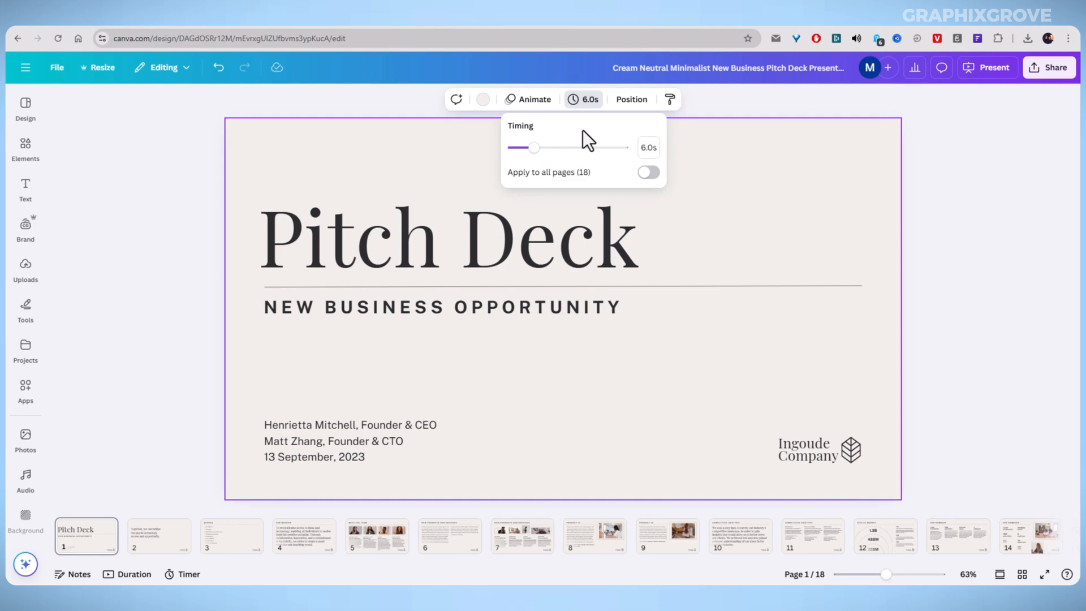
{"action": "mouse_move", "coordinate": [555, 186]}
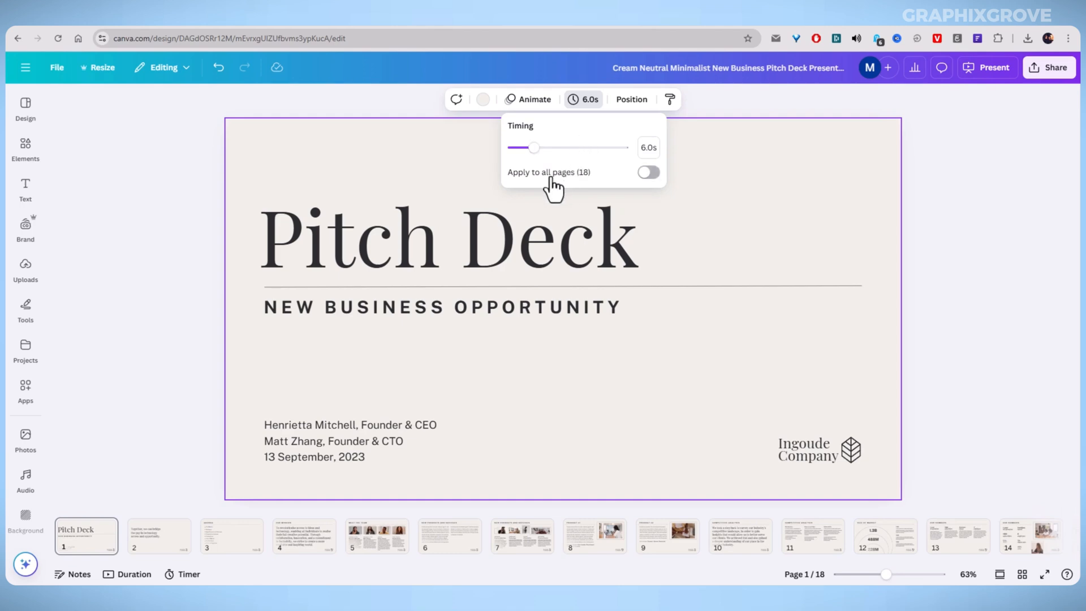
{"action": "mouse_move", "coordinate": [578, 189]}
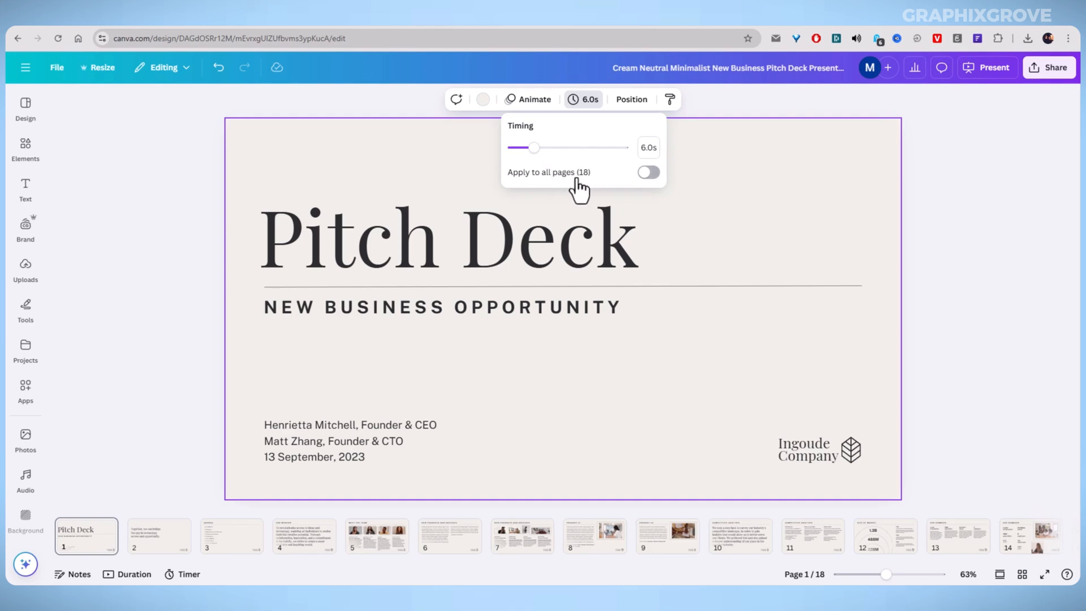
{"action": "left_click", "coordinate": [647, 172]}
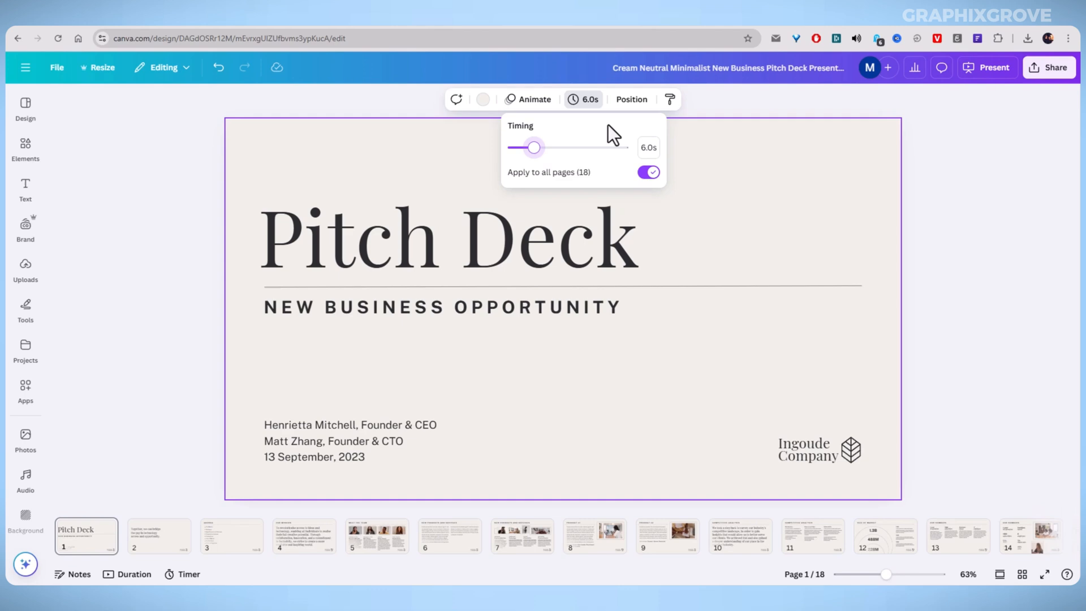
{"action": "mouse_move", "coordinate": [513, 547]}
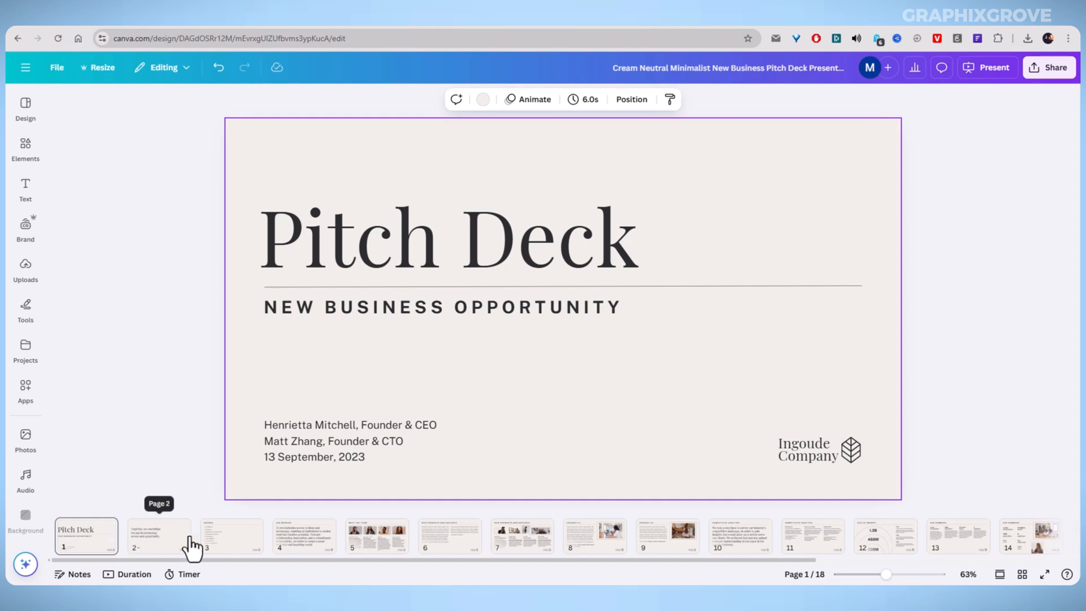
{"action": "mouse_move", "coordinate": [962, 184]}
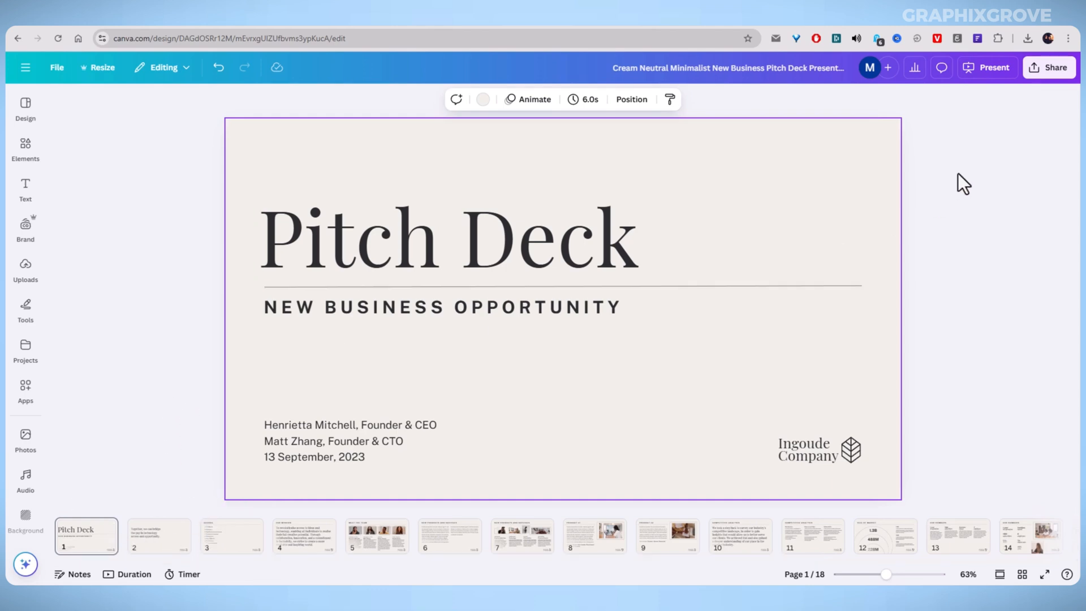
{"action": "mouse_move", "coordinate": [970, 131]}
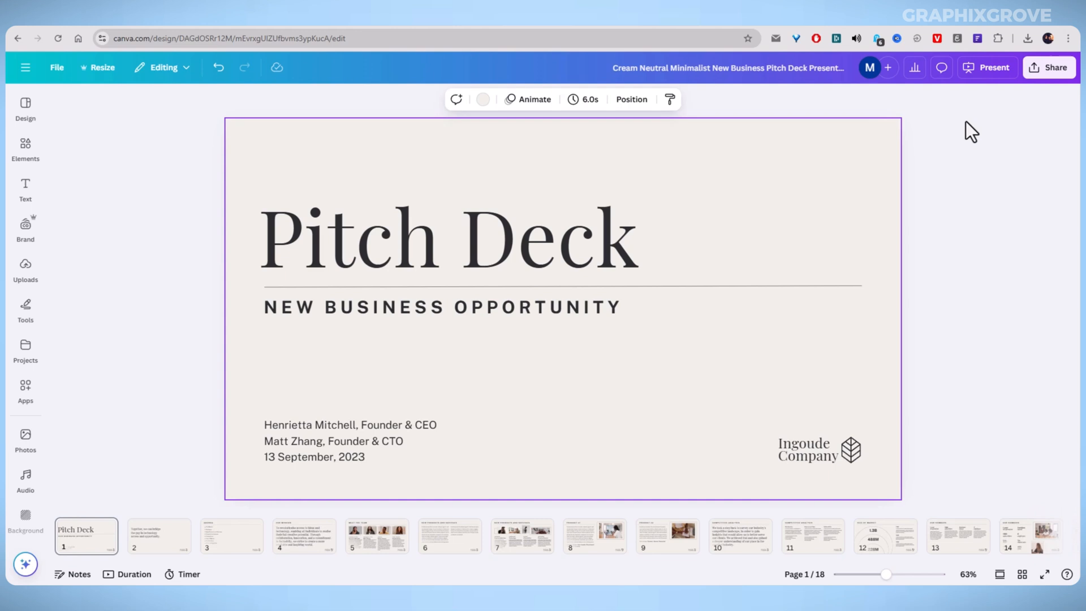
Start the deck in Autoplay full-screen presentation mode
{"action": "left_click", "coordinate": [985, 67]}
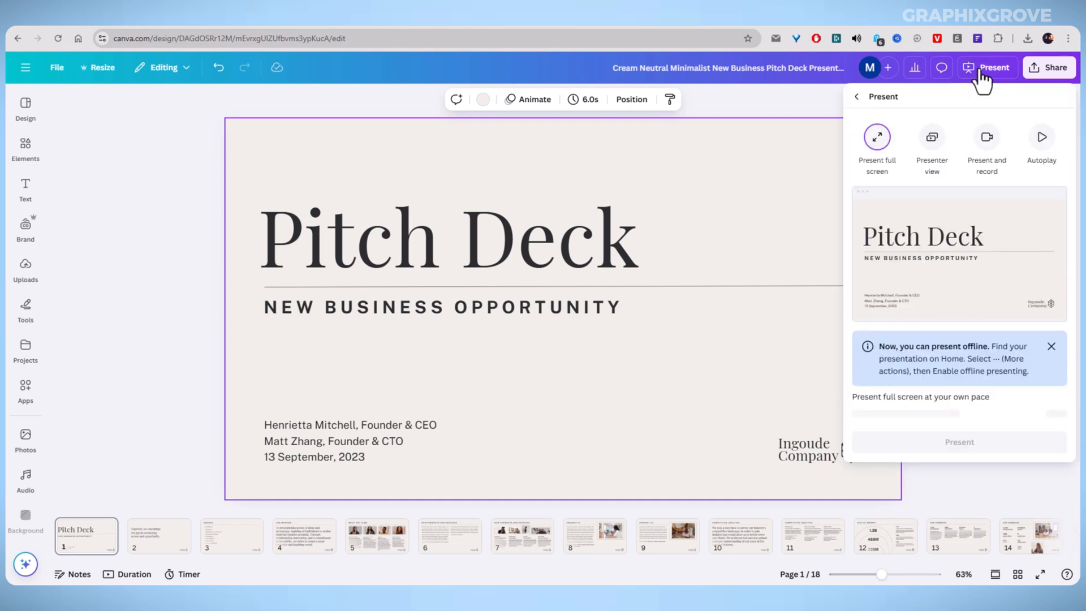
{"action": "mouse_move", "coordinate": [1042, 137]}
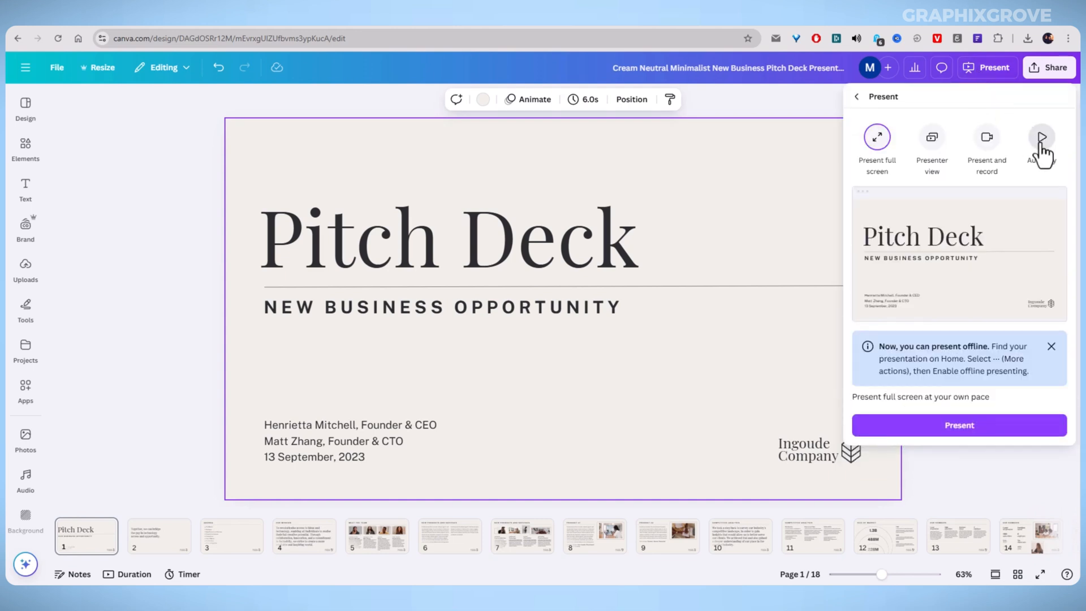
{"action": "left_click", "coordinate": [1041, 137]}
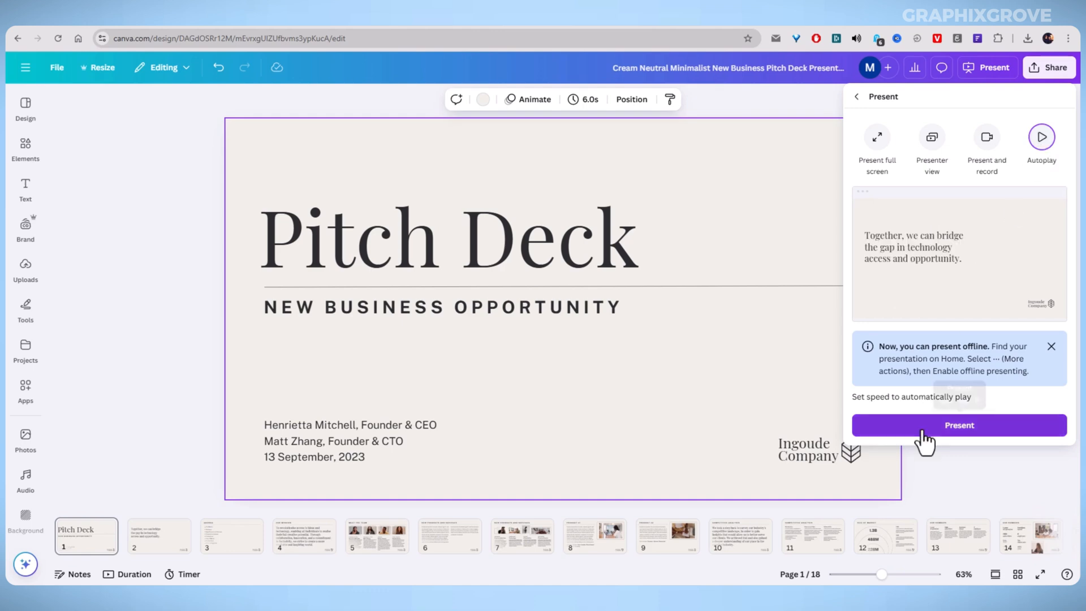
{"action": "left_click", "coordinate": [960, 425]}
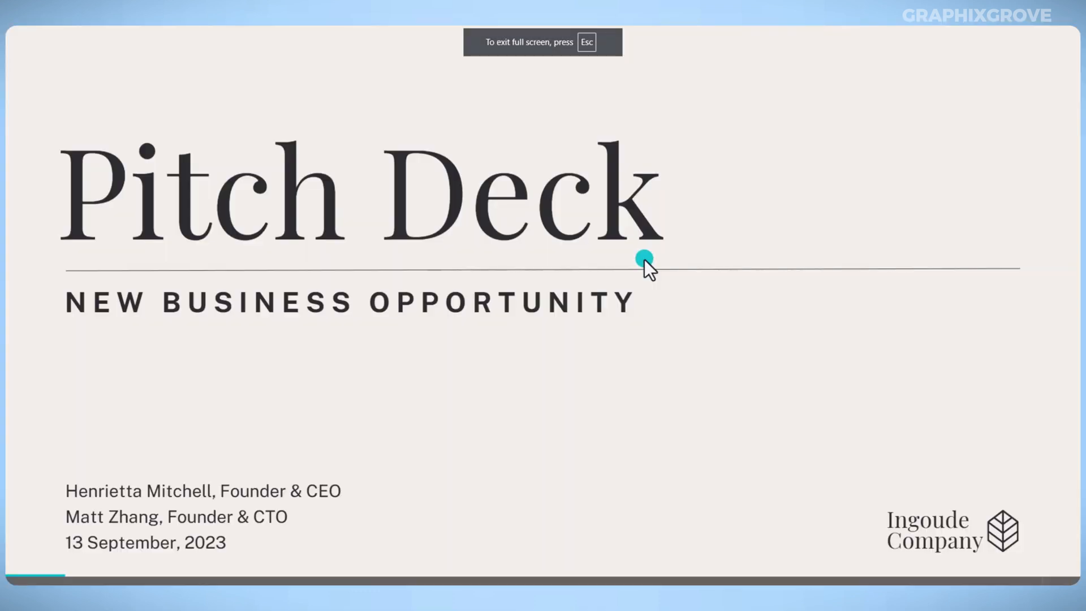